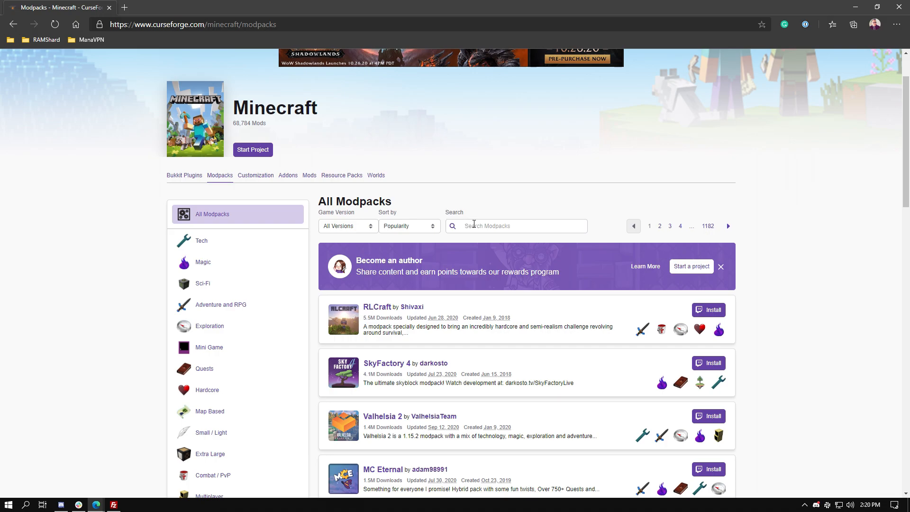
- Search the CurseForge modpacks by name and scroll the results
click(515, 226)
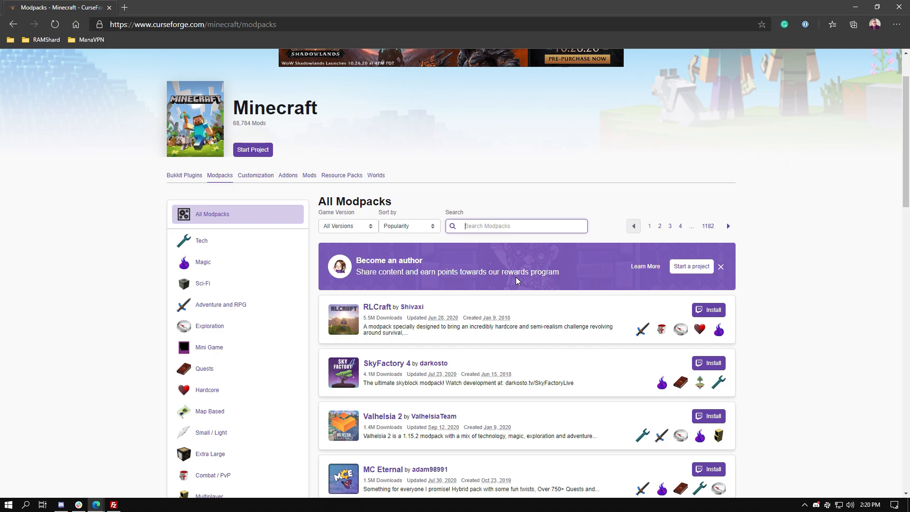
text(modpack)
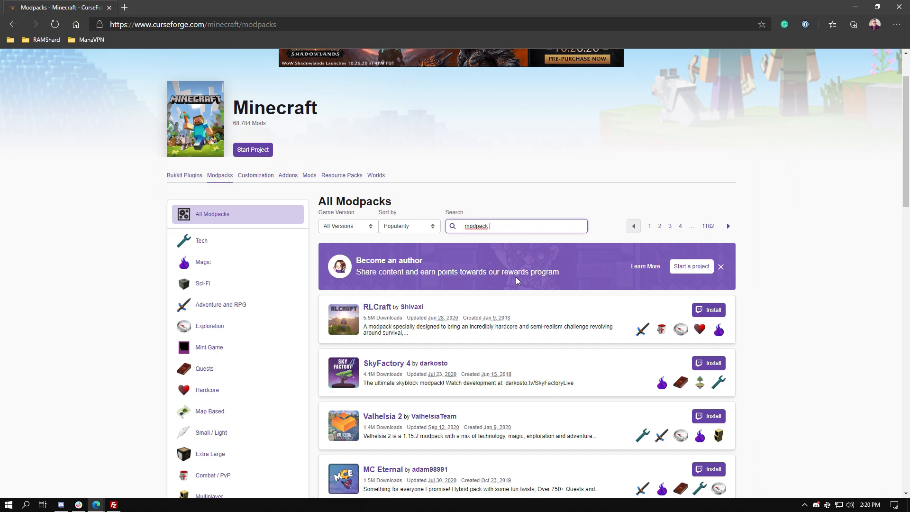
text(name here)
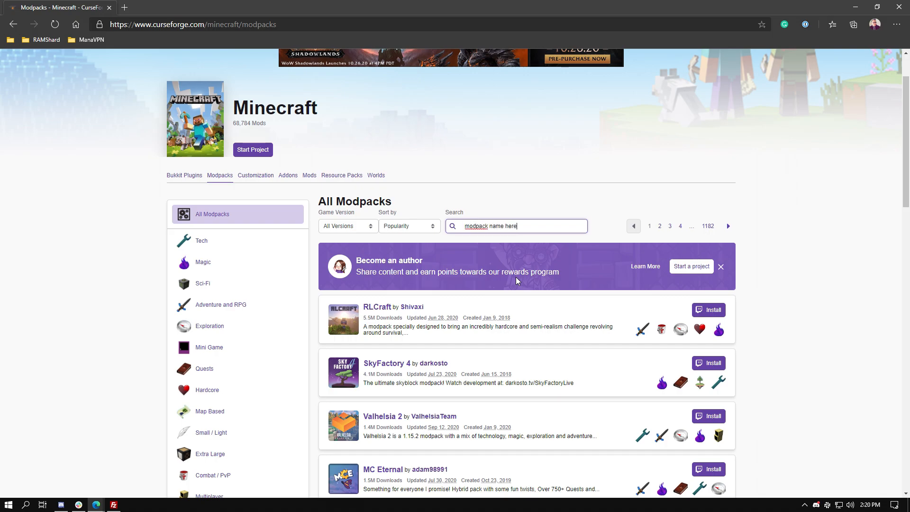
text(mo)
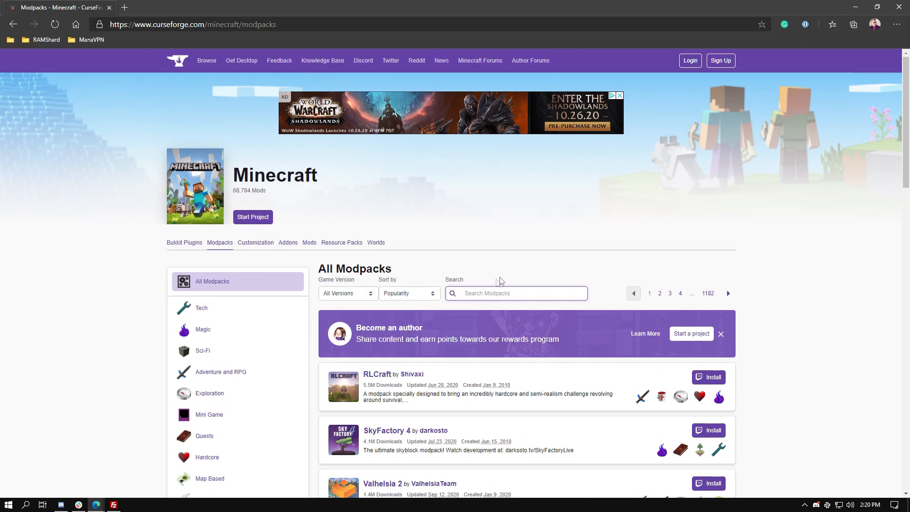
scroll(down, 3)
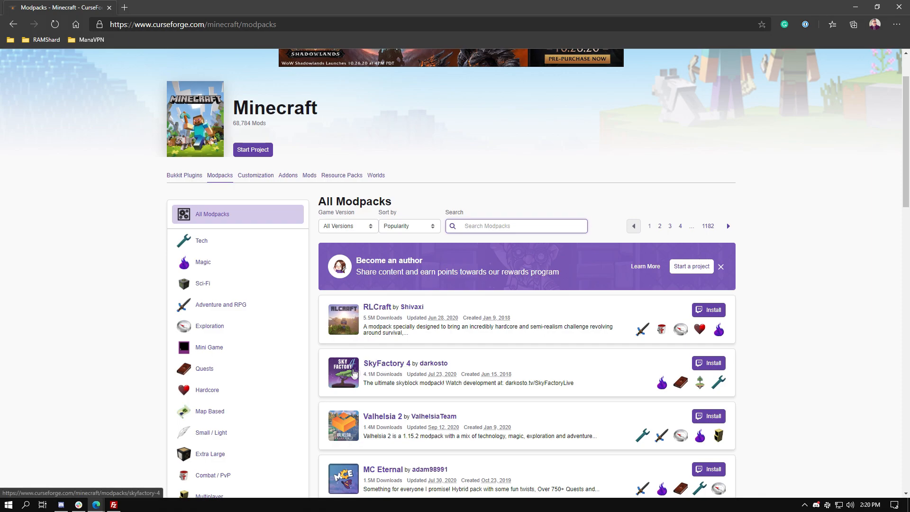
- Download the SkyFactory 4 - 4.2.2 Server Files from the modpack's Files tab
click(387, 363)
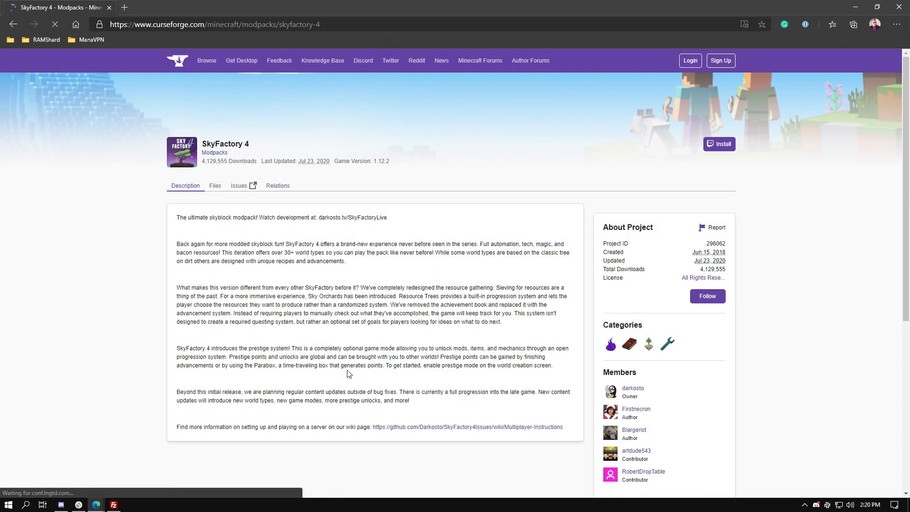
scroll(down, 3)
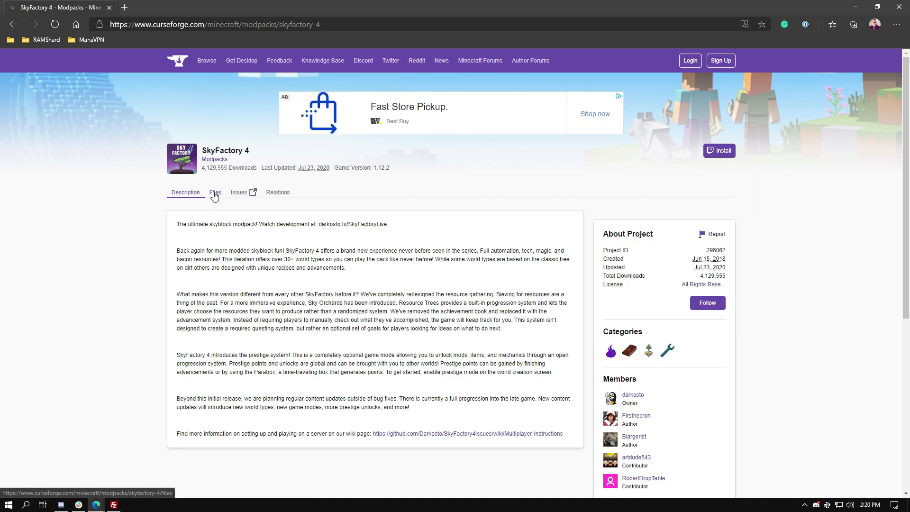
click(214, 192)
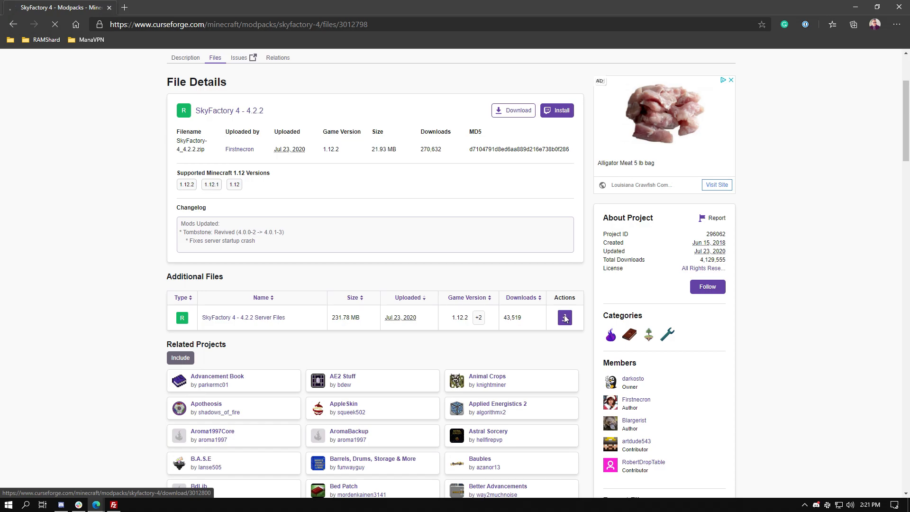
click(564, 317)
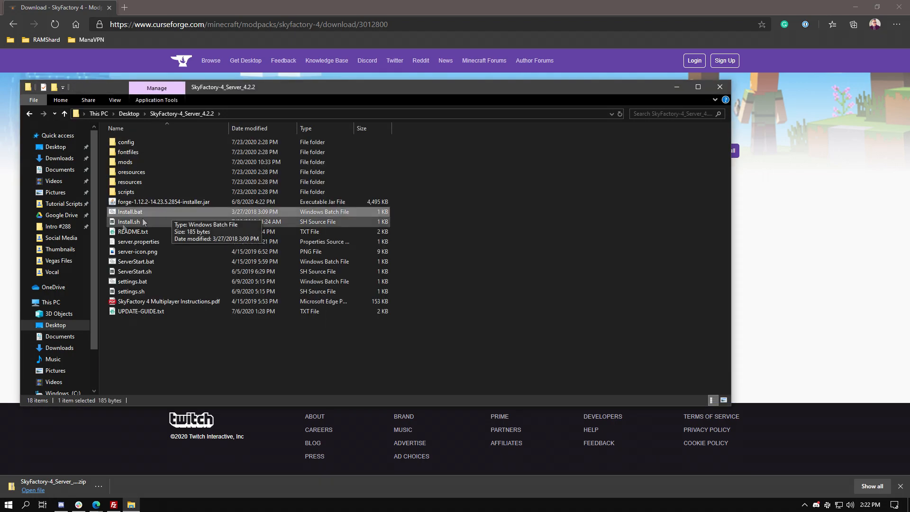
- Run Install.bat in the SkyFactory-4_Server_4.2.2 folder to install Forge
double_click(130, 211)
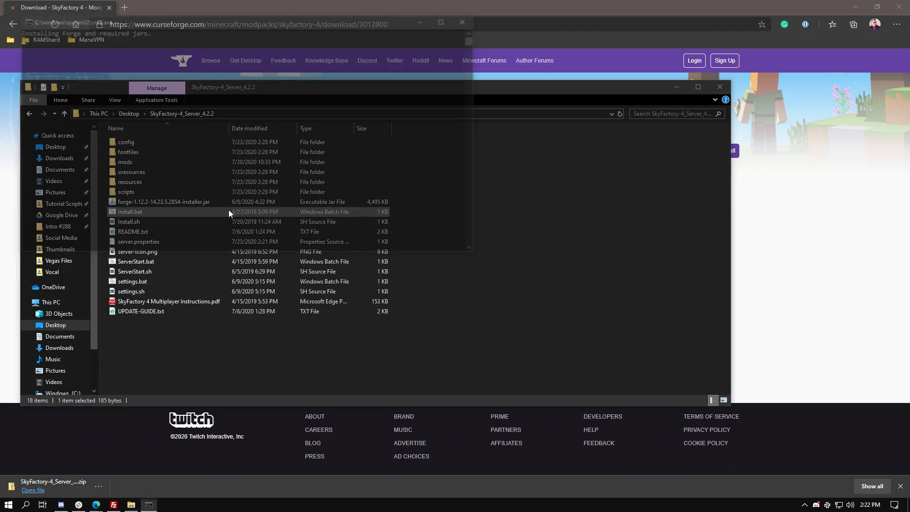
double_click(129, 212)
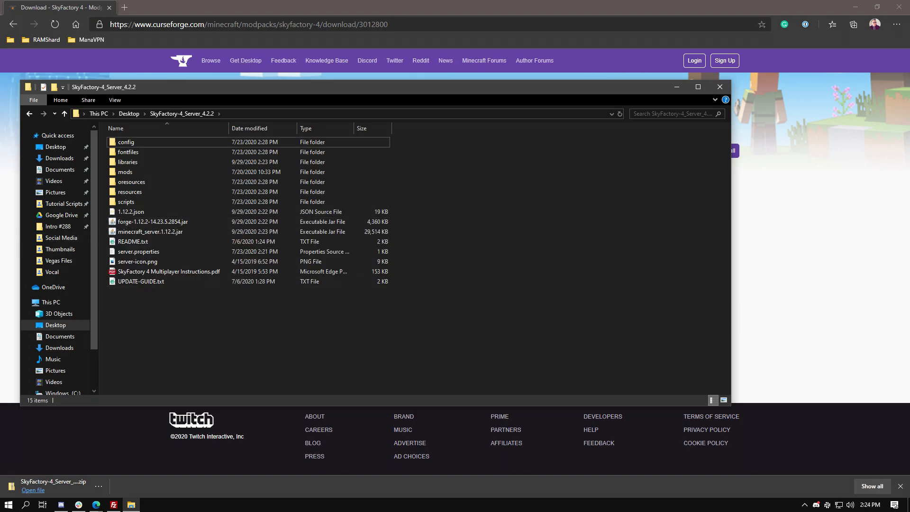
- Select forge-1.12.2-14.23.5.2854.jar to rename it to custom.jar
click(153, 222)
text(custom)
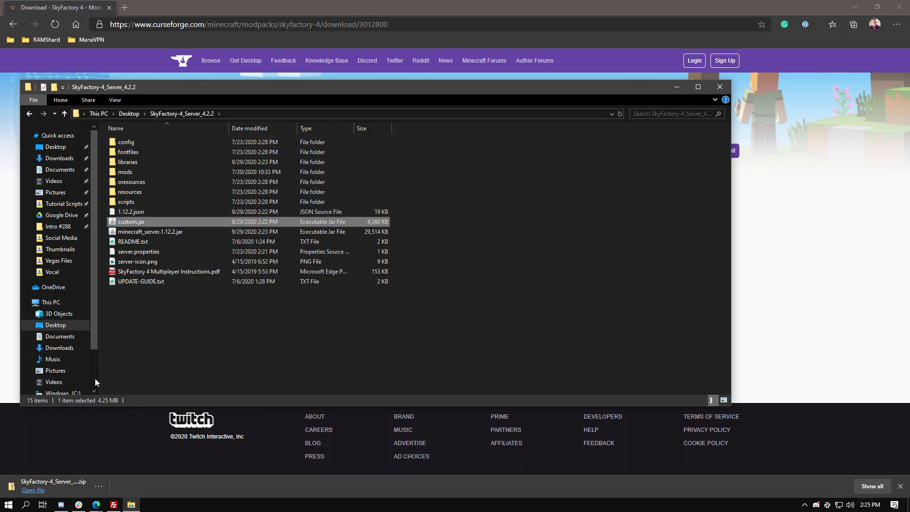
mouse_move(191, 419)
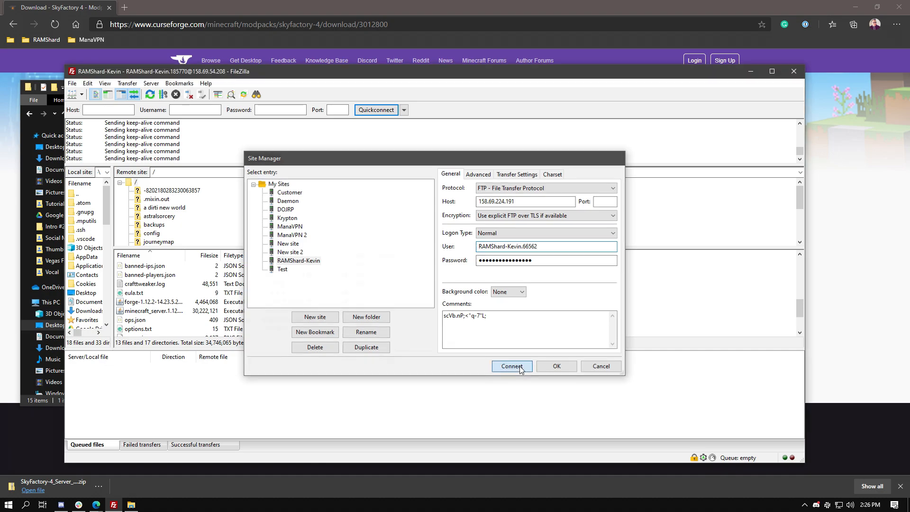
- Connect to the saved RAMShard FTP site and accept its unknown certificate
click(512, 366)
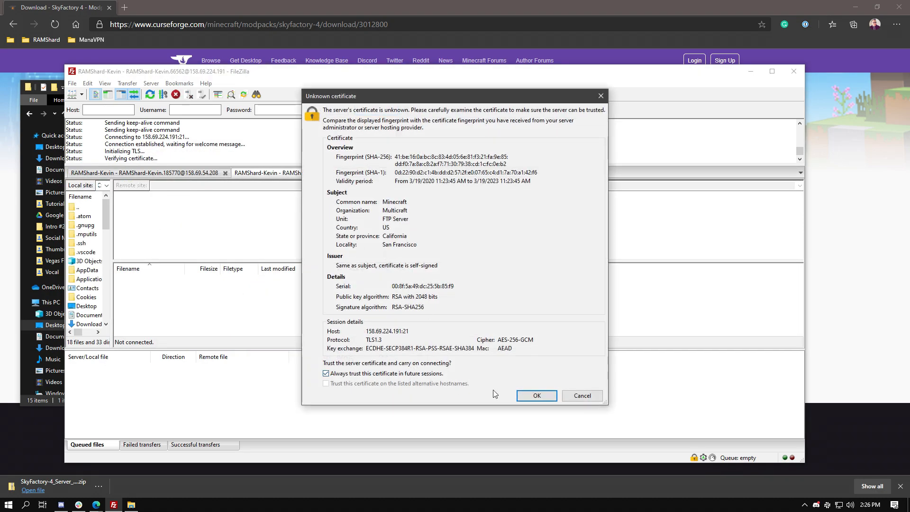
click(536, 396)
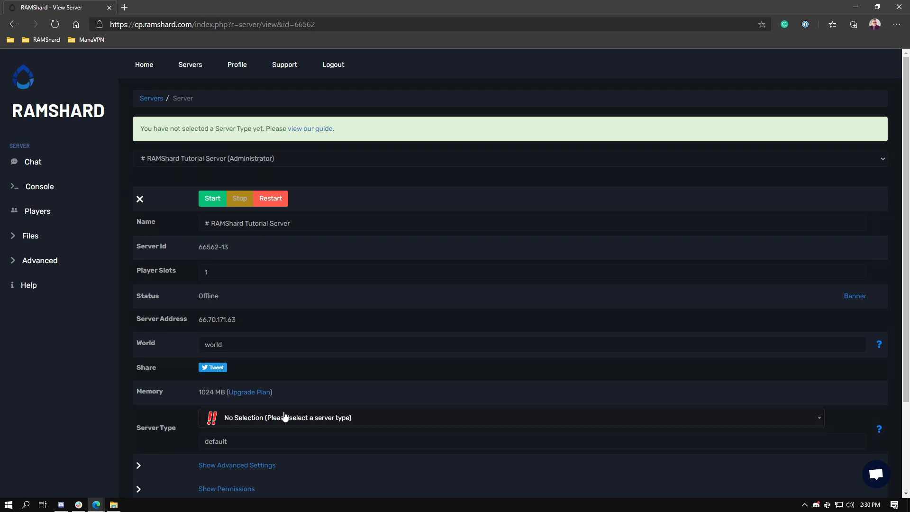
- Switch the server type to Custom JAR (custom.jar in base directory) and save
click(511, 417)
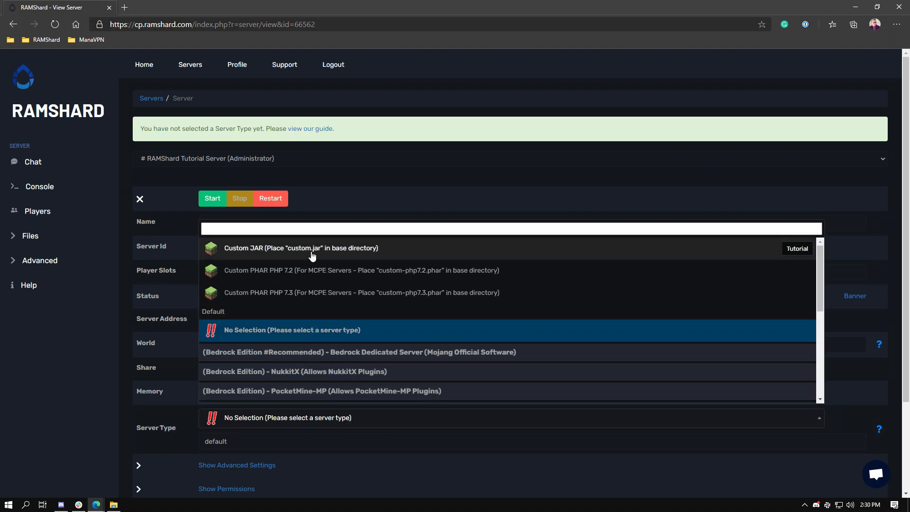
click(301, 248)
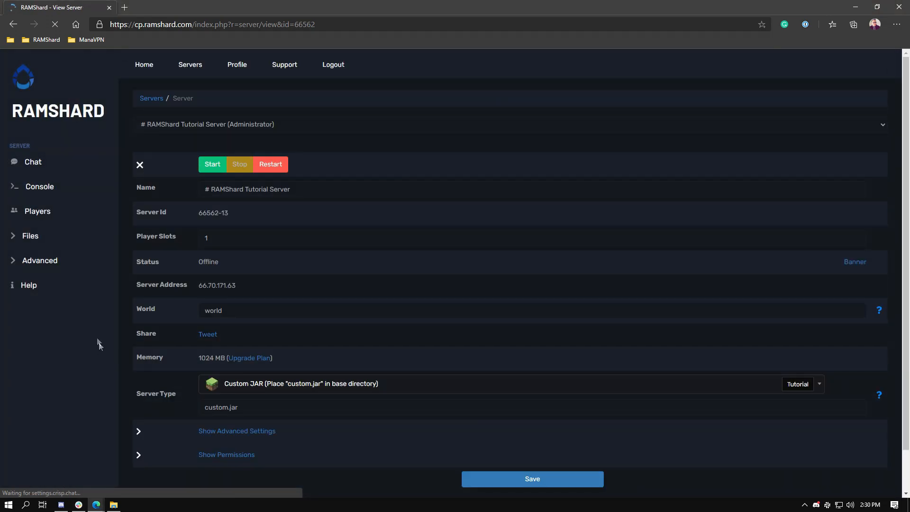
click(38, 186)
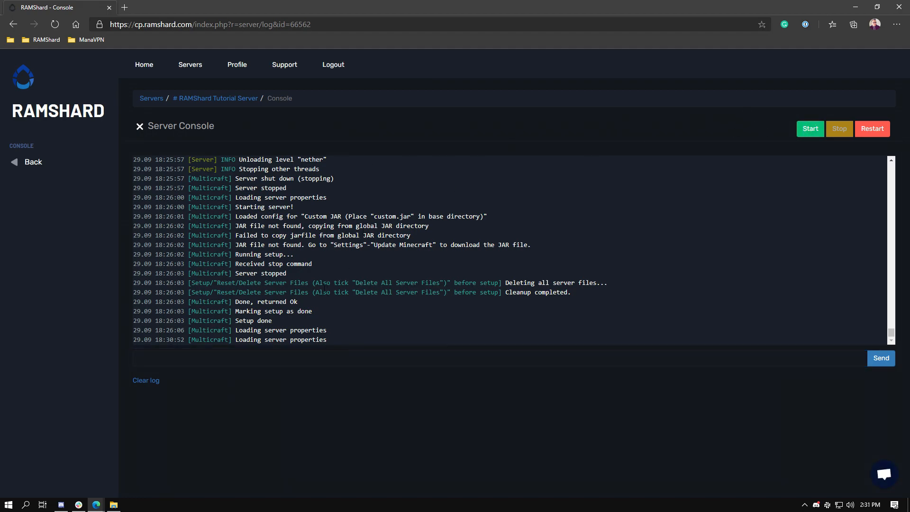
- Start the server from the RAMShard Server Console page
click(809, 128)
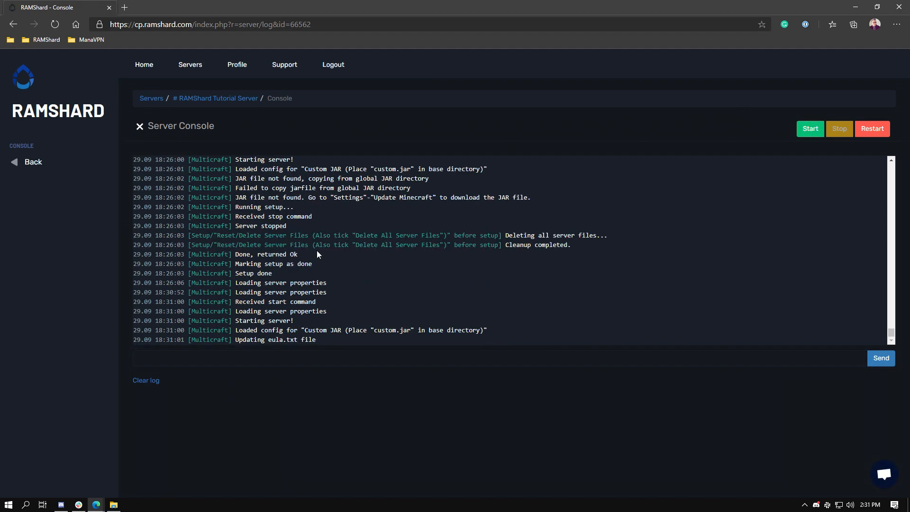